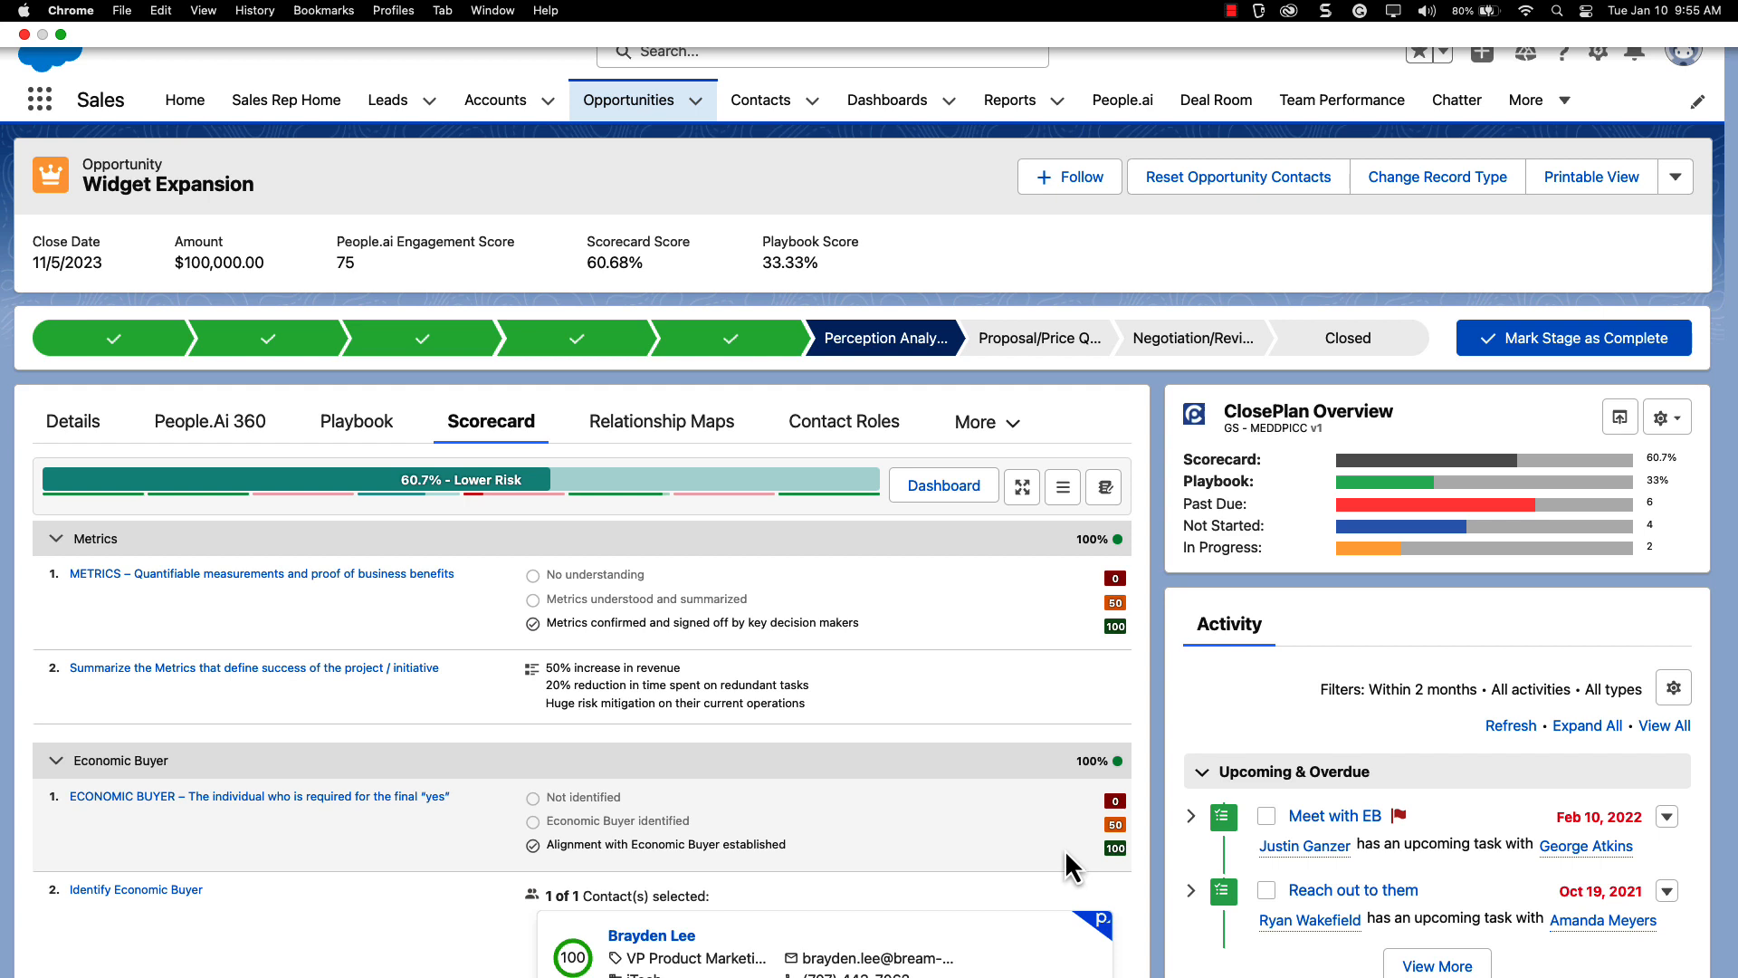
mouse_move(88, 614)
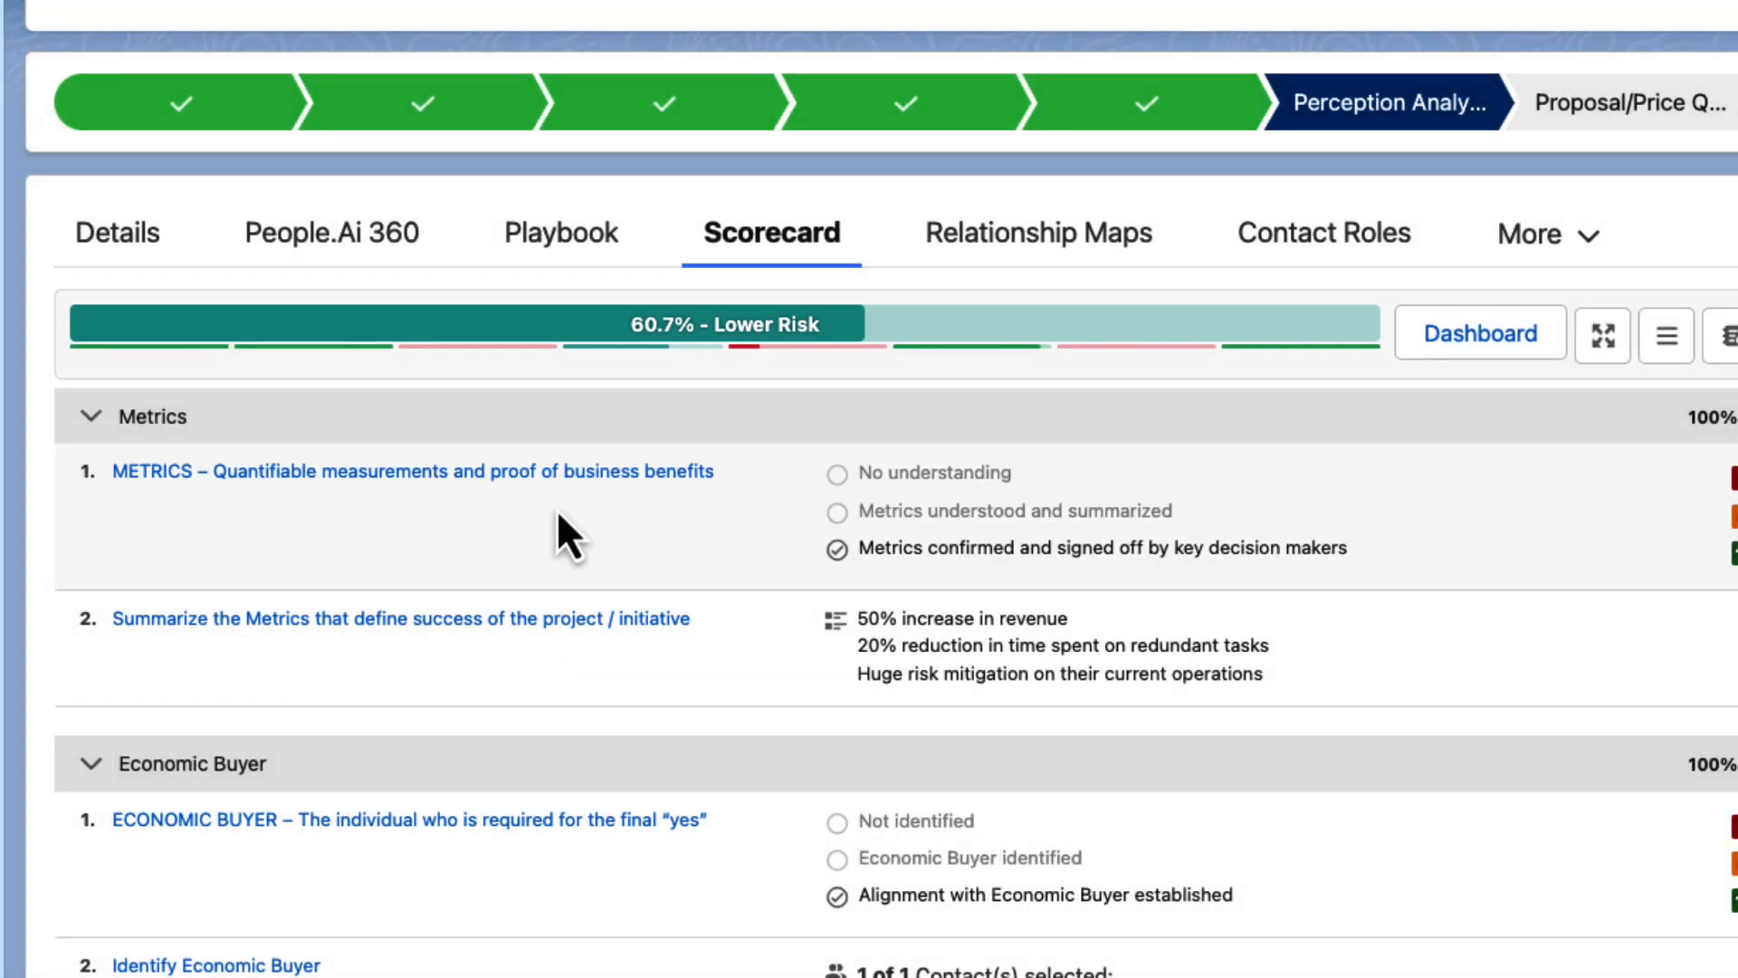
mouse_move(665, 543)
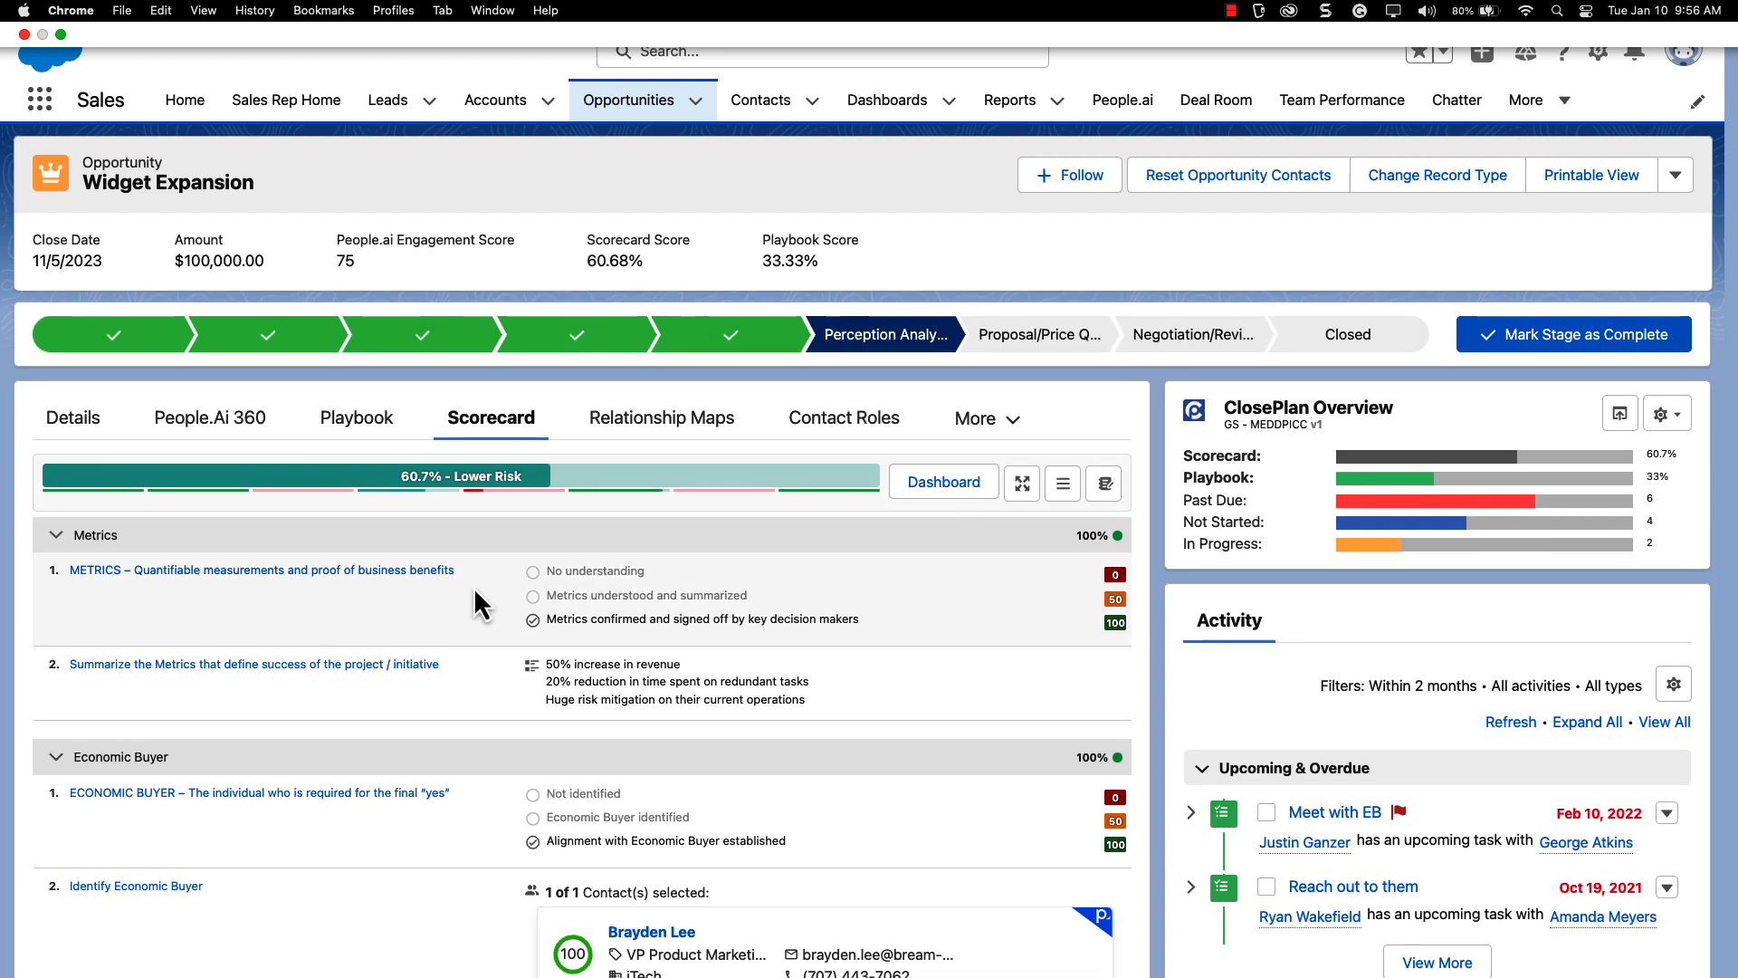
left_click(254, 662)
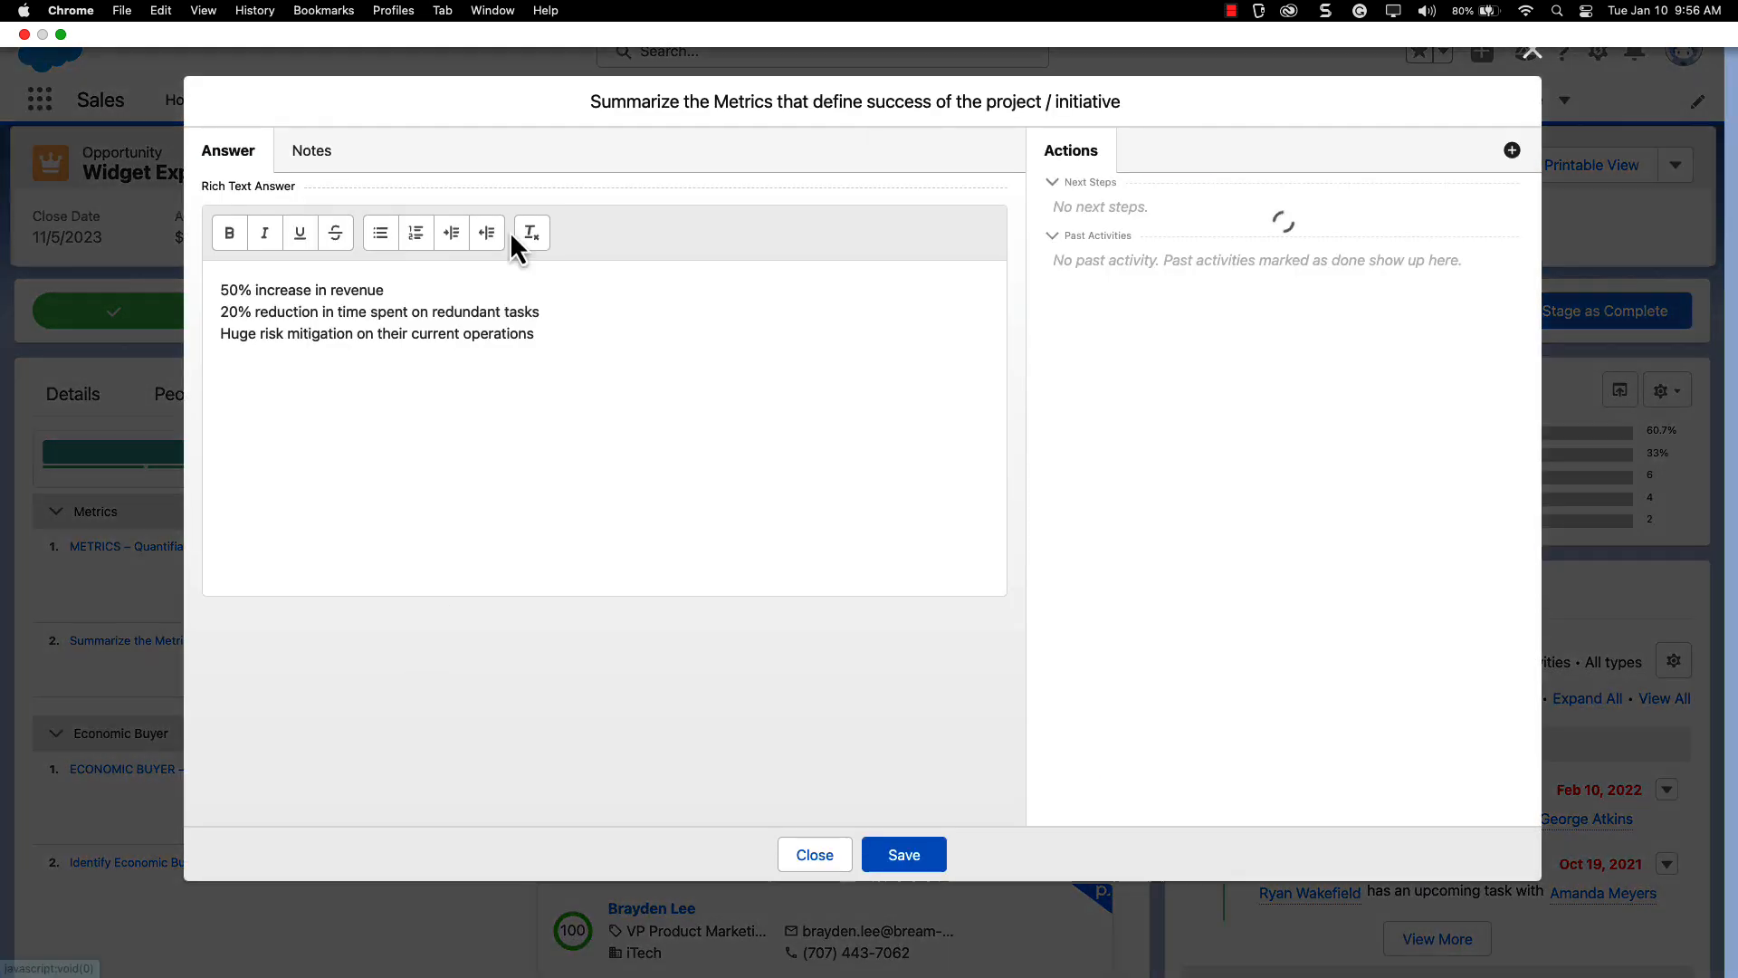
left_click(312, 150)
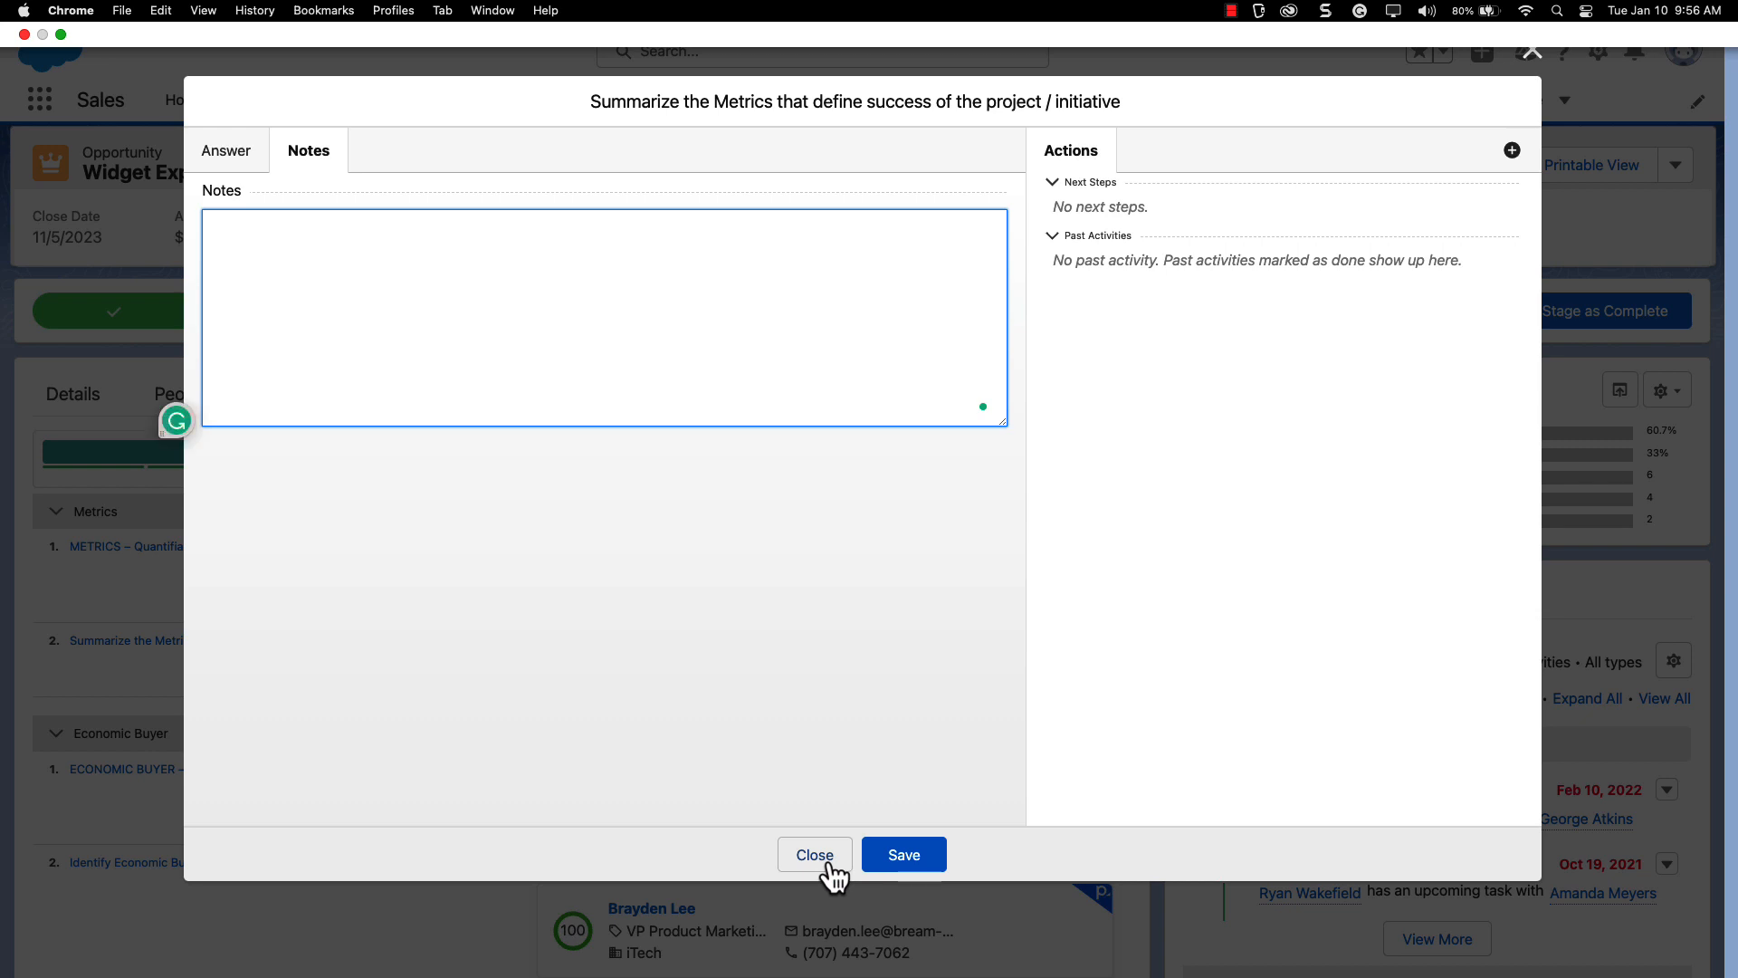
left_click(813, 853)
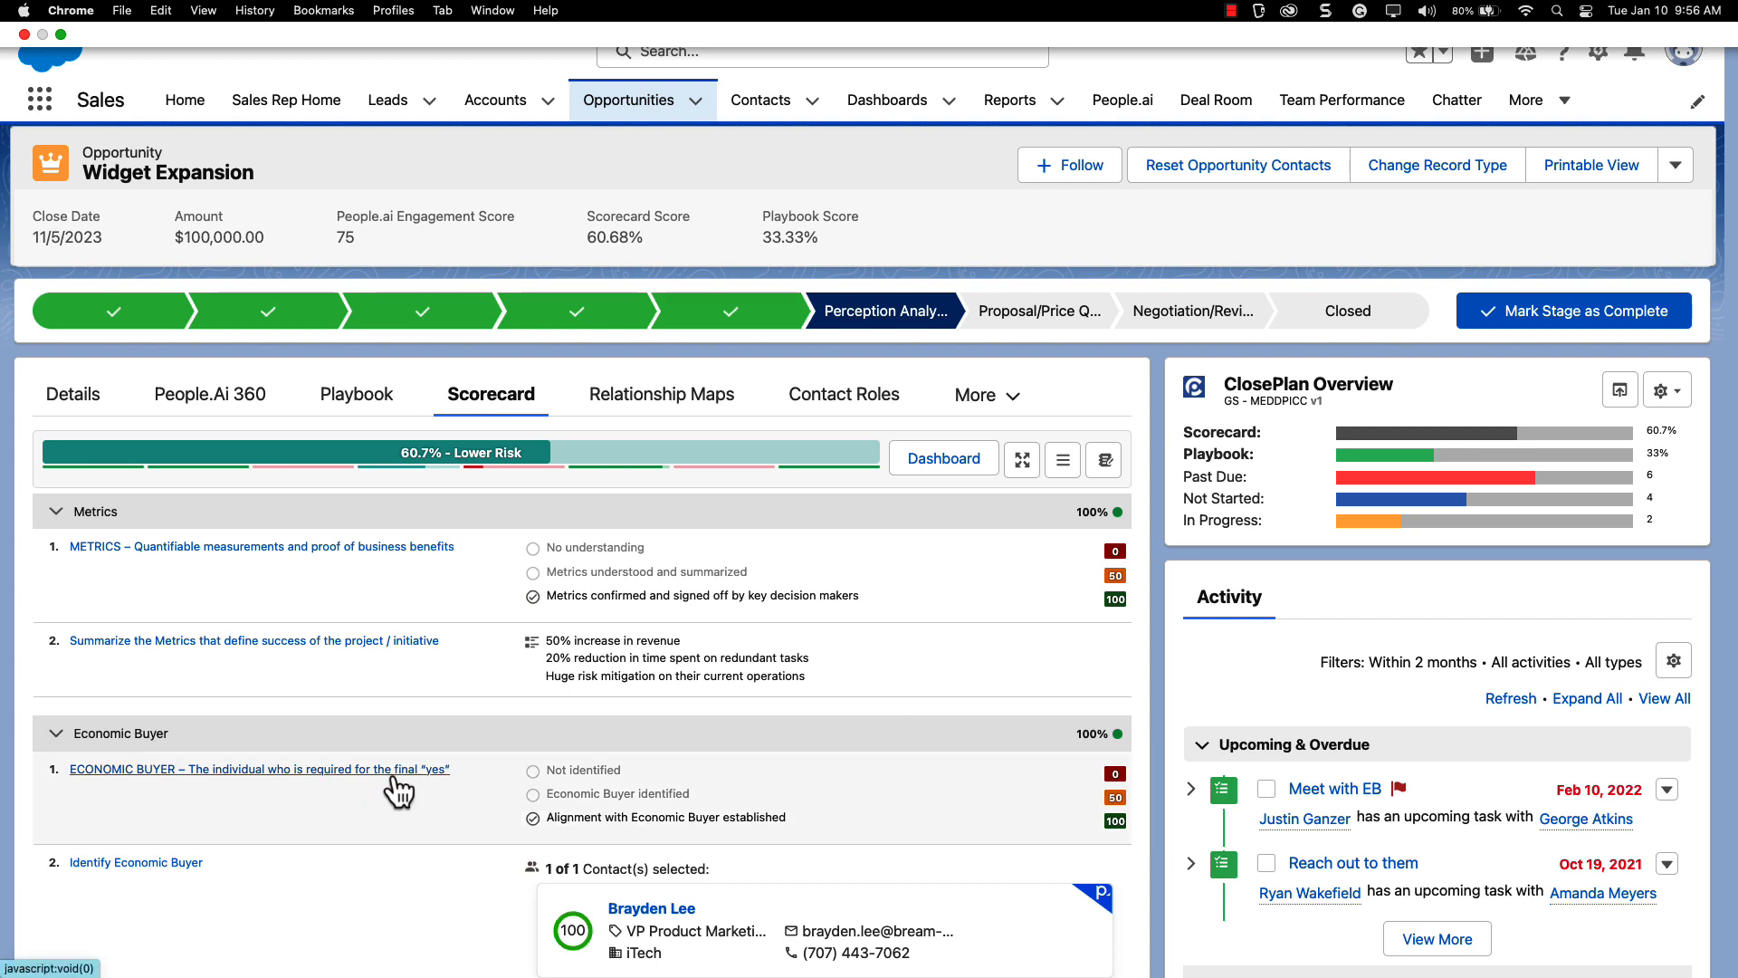
scroll("down", 3)
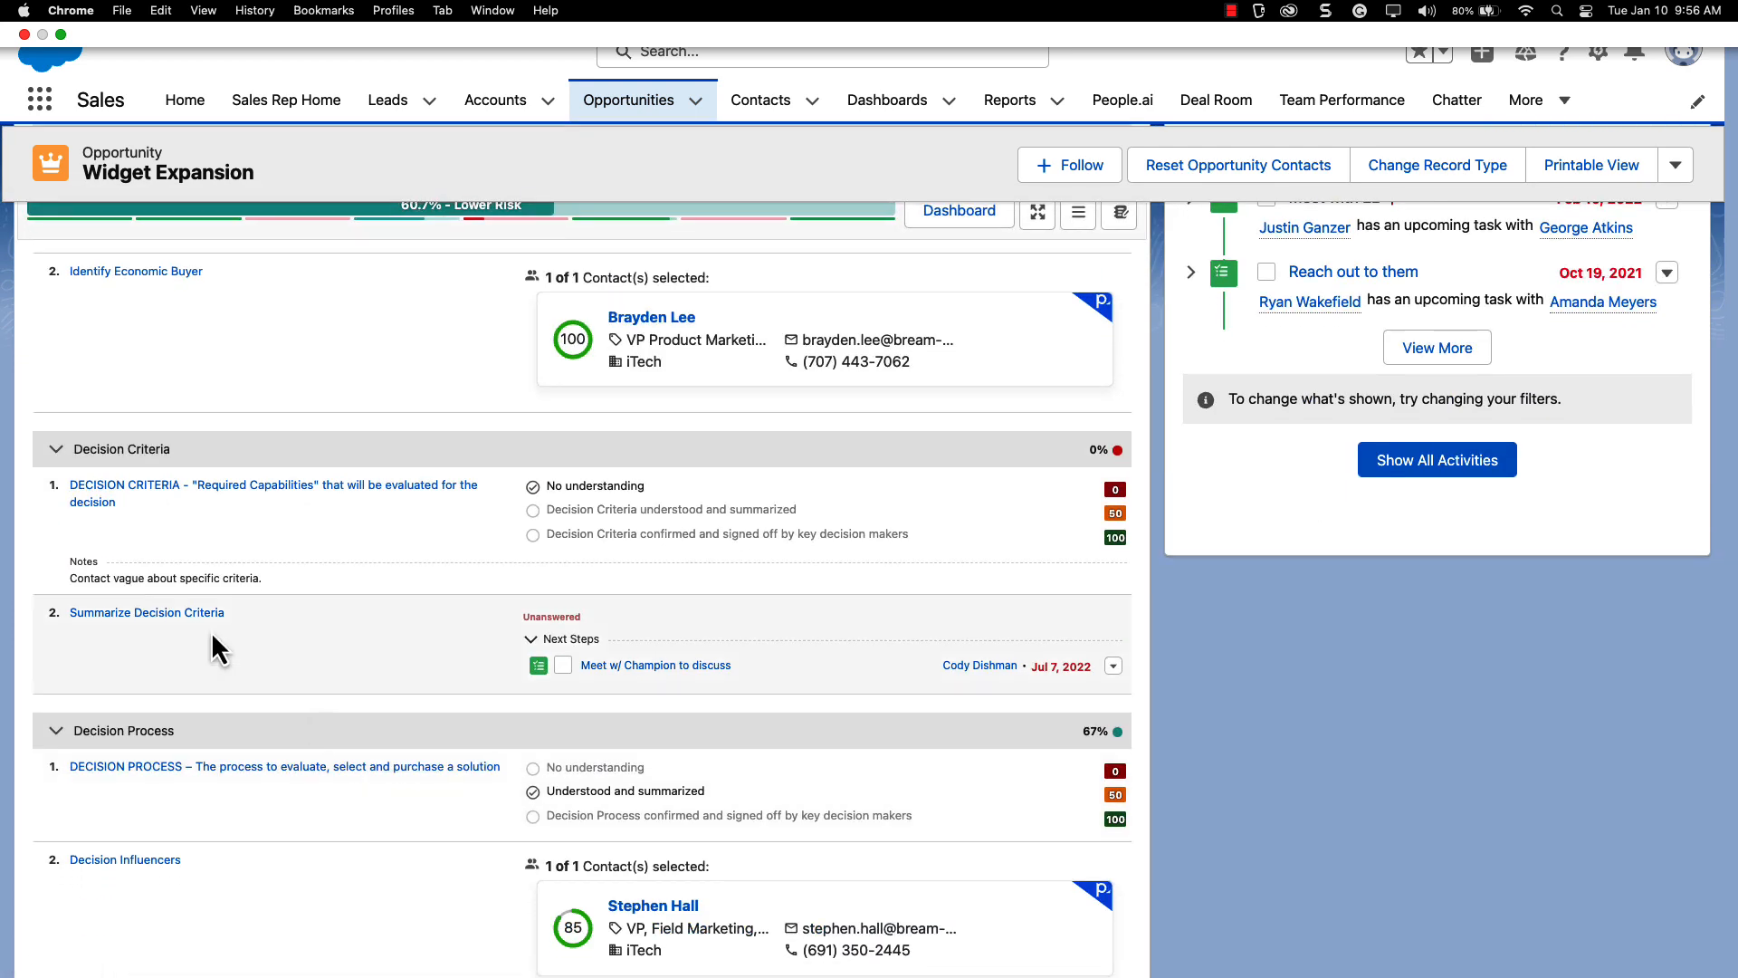
left_click(147, 612)
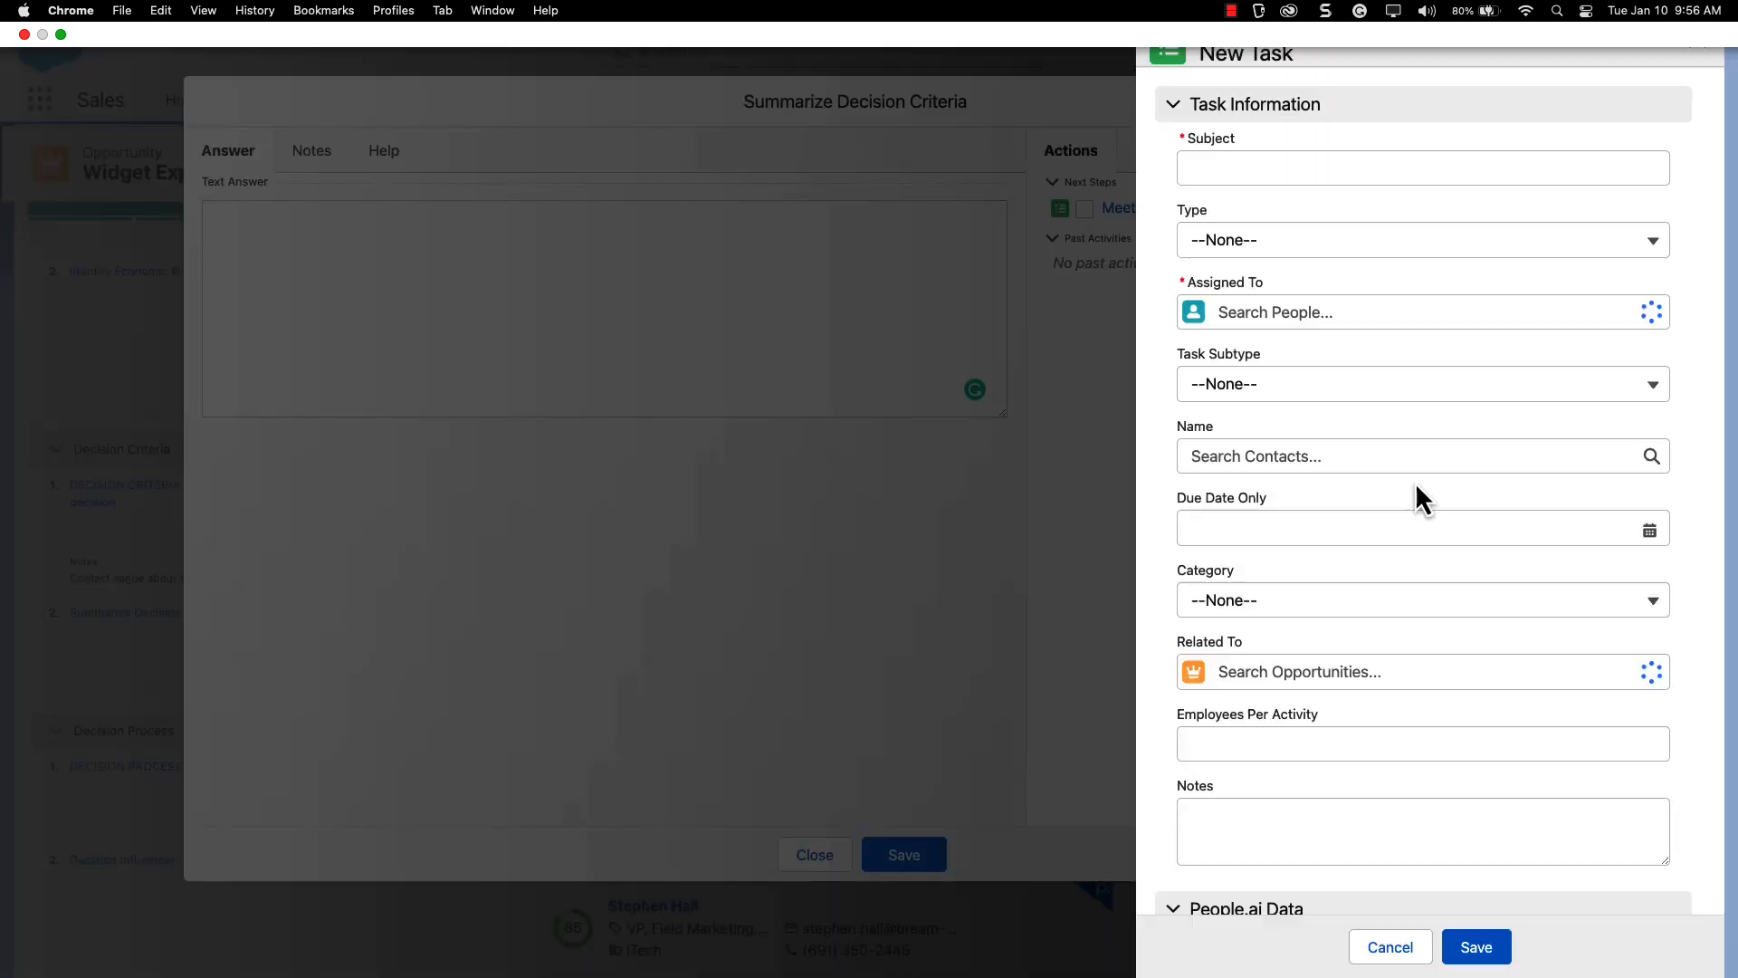
left_click(1389, 947)
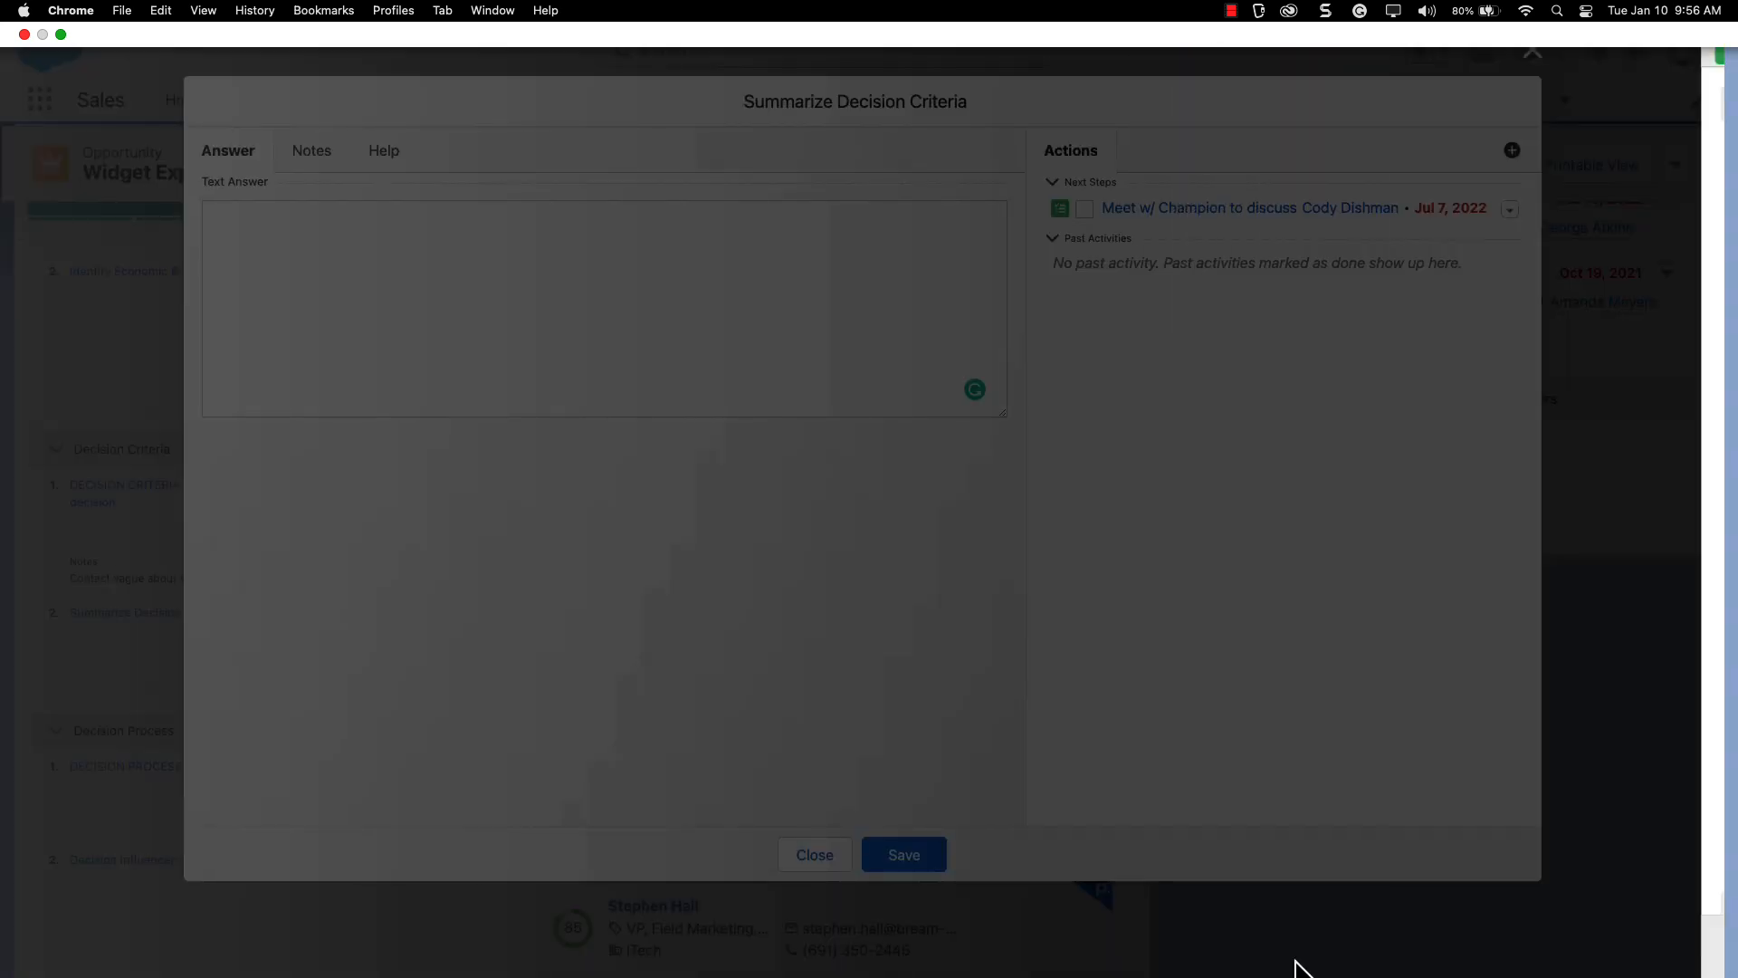
left_click(813, 855)
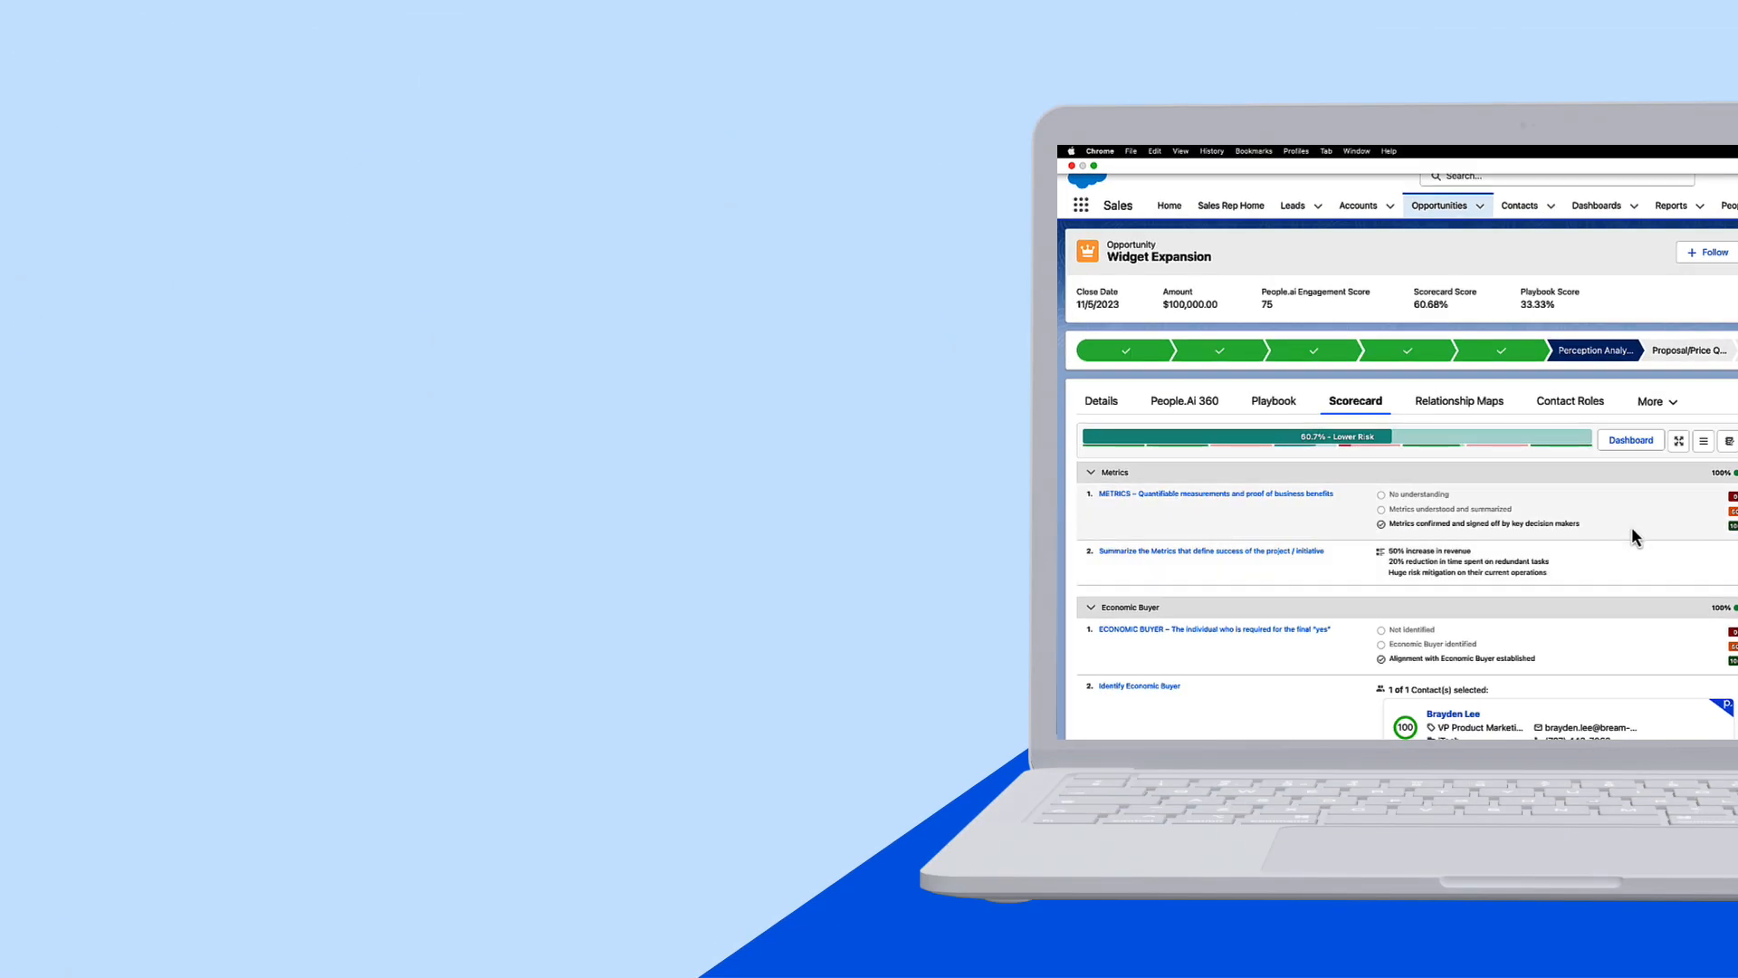
mouse_move(1660, 524)
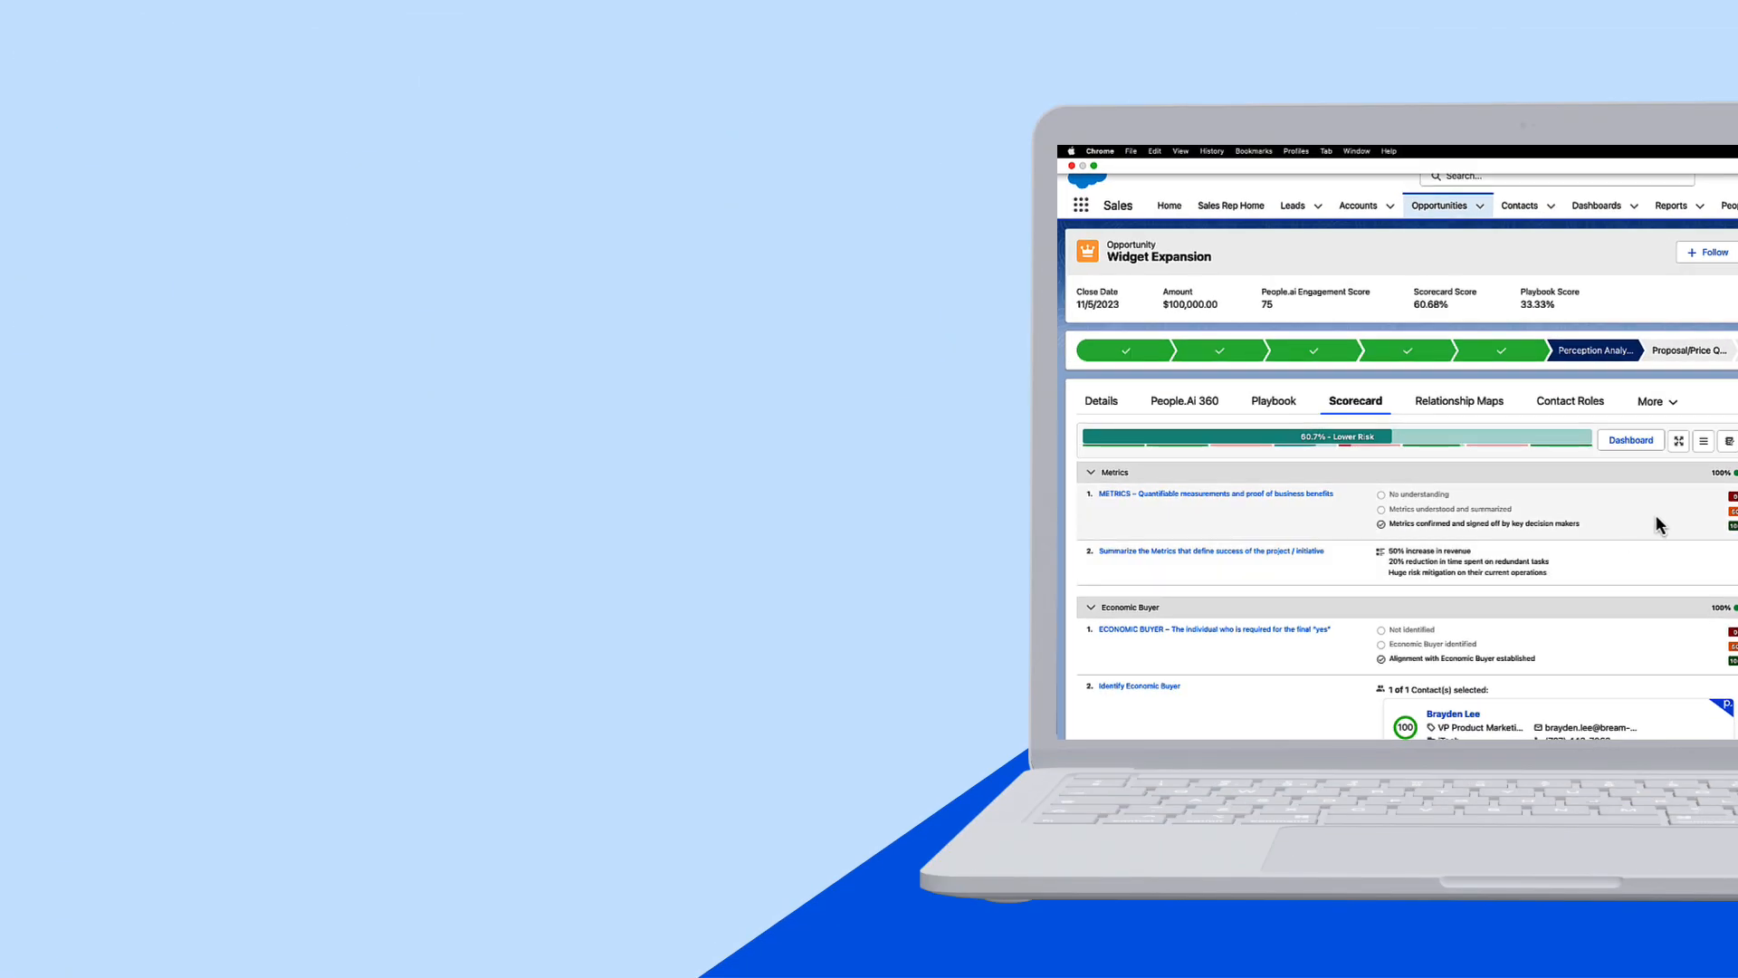